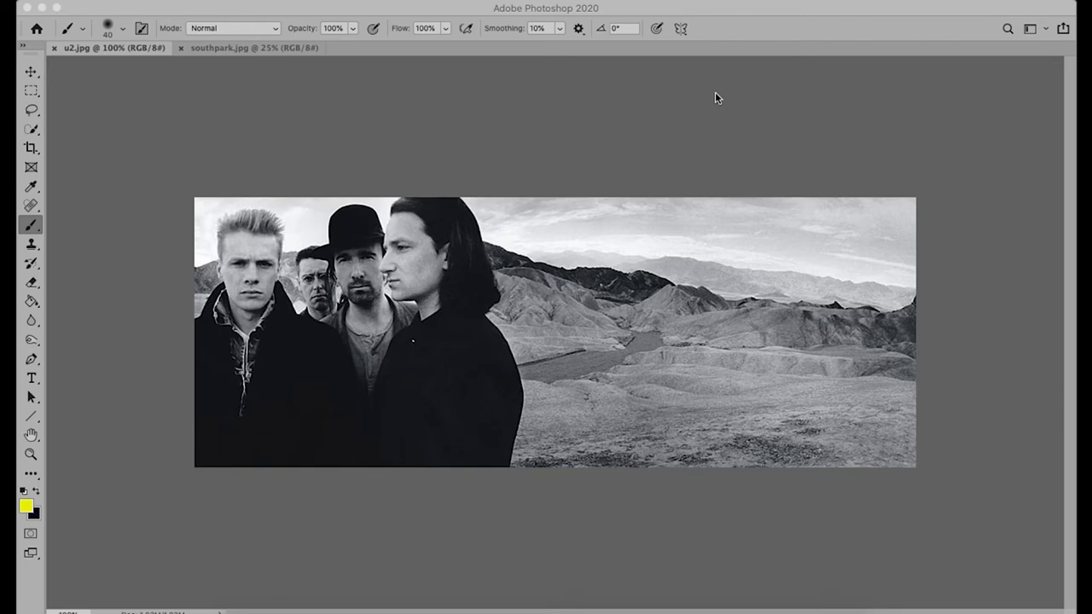
pyautogui.moveTo(712, 94)
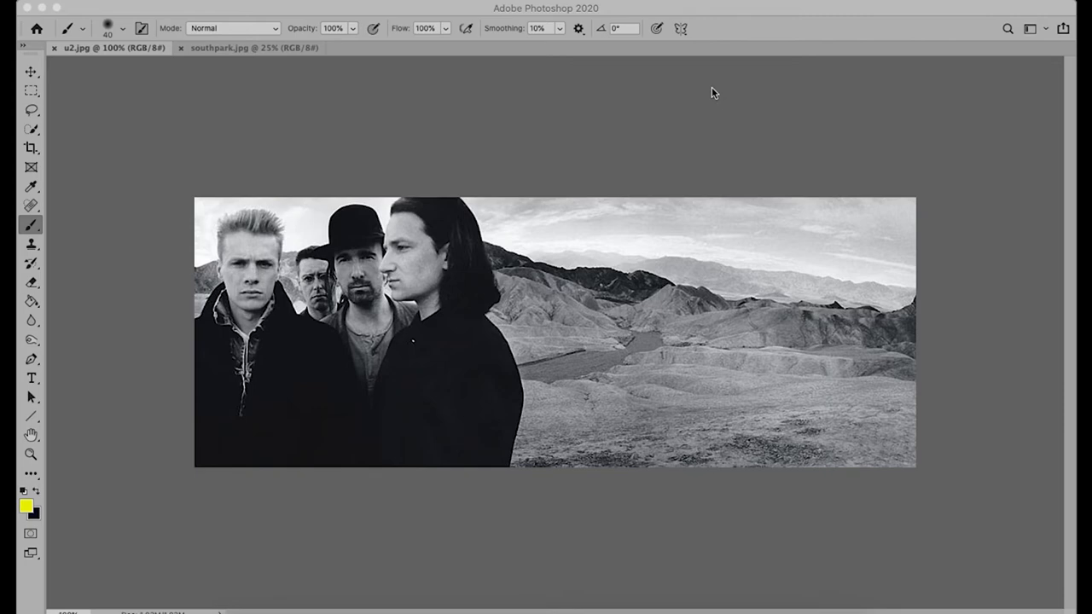
pyautogui.moveTo(188, 176)
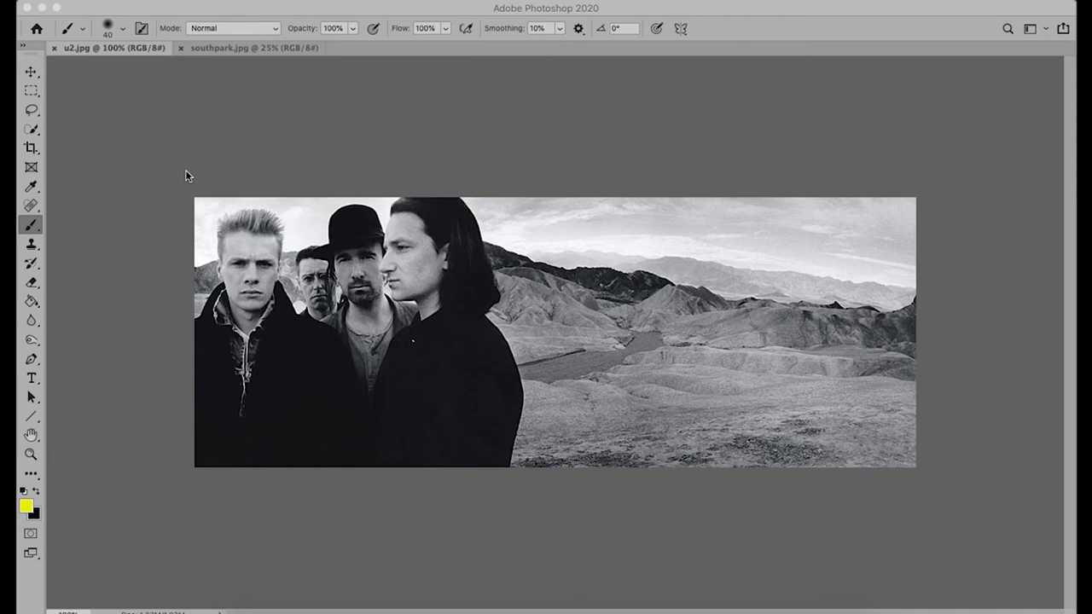
pyautogui.moveTo(512, 222); pyautogui.dragTo(526, 409)
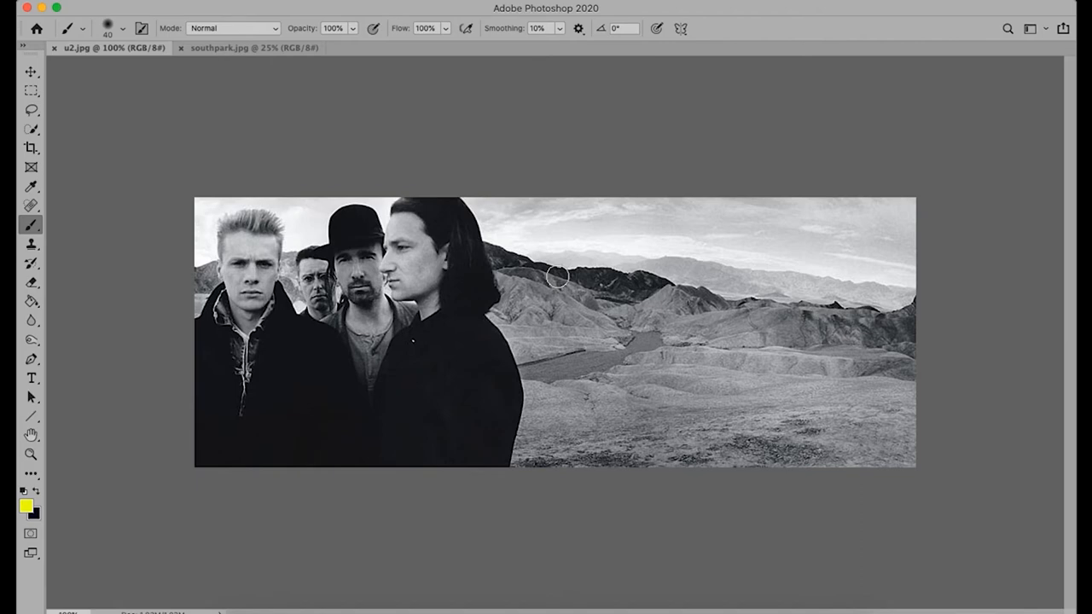
pyautogui.moveTo(556, 262)
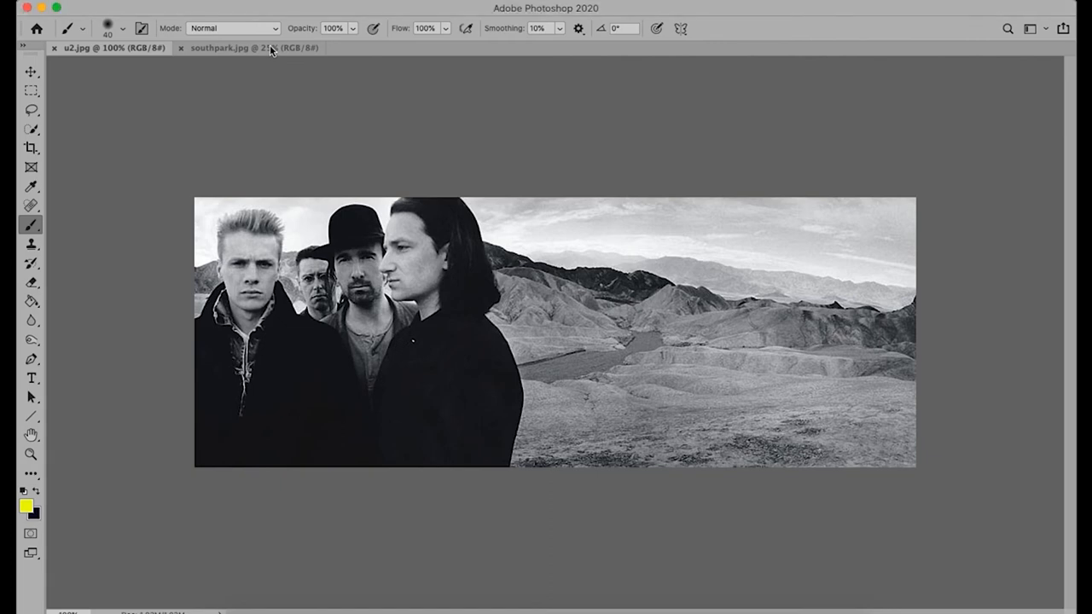
pyautogui.click(248, 48)
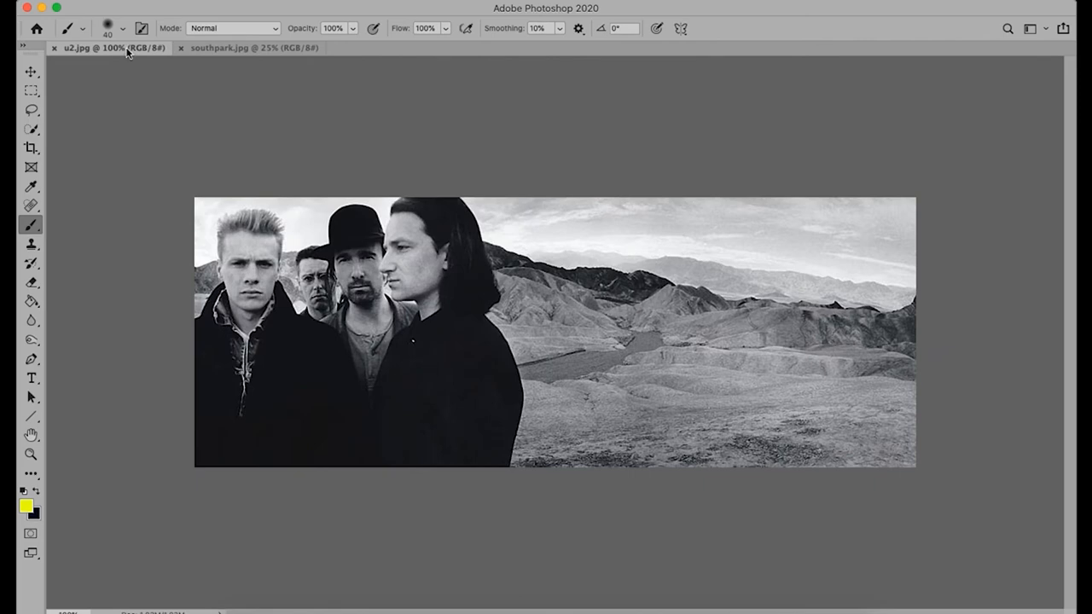
pyautogui.moveTo(129, 57)
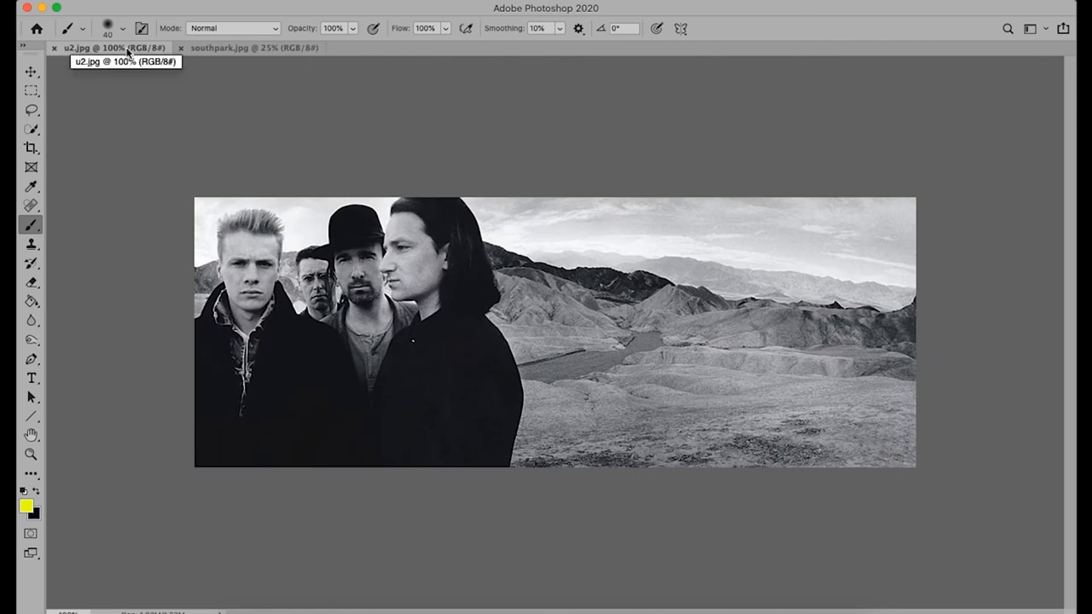